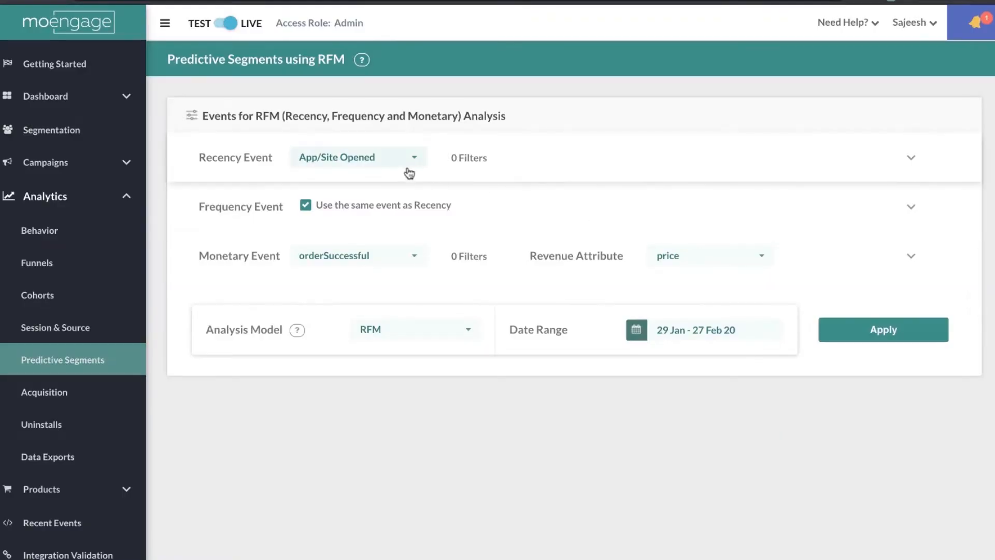
Apply the RFM analysis on App/Site Opened and orderSuccessful with price revenue, 29 Jan – 27 Feb.
left_click(164, 23)
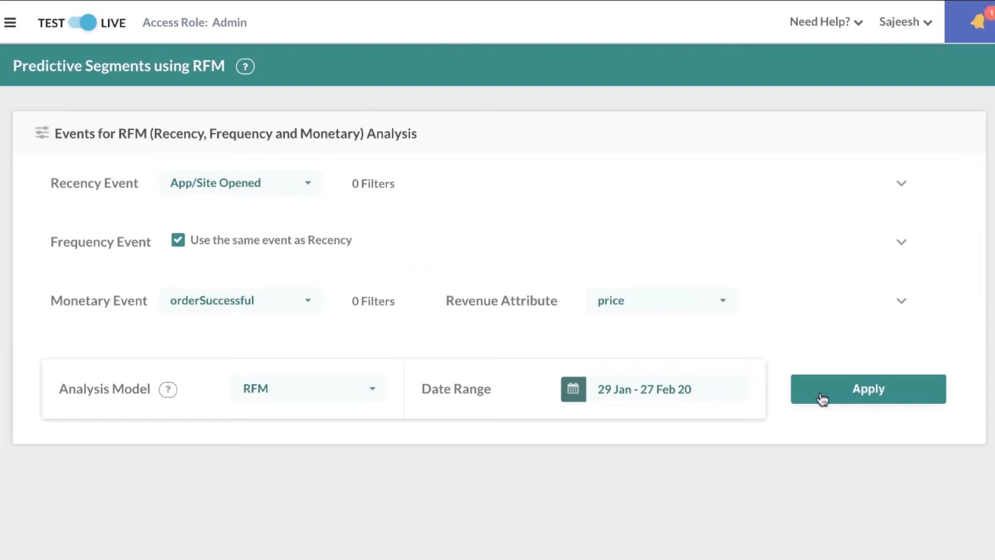
left_click(867, 388)
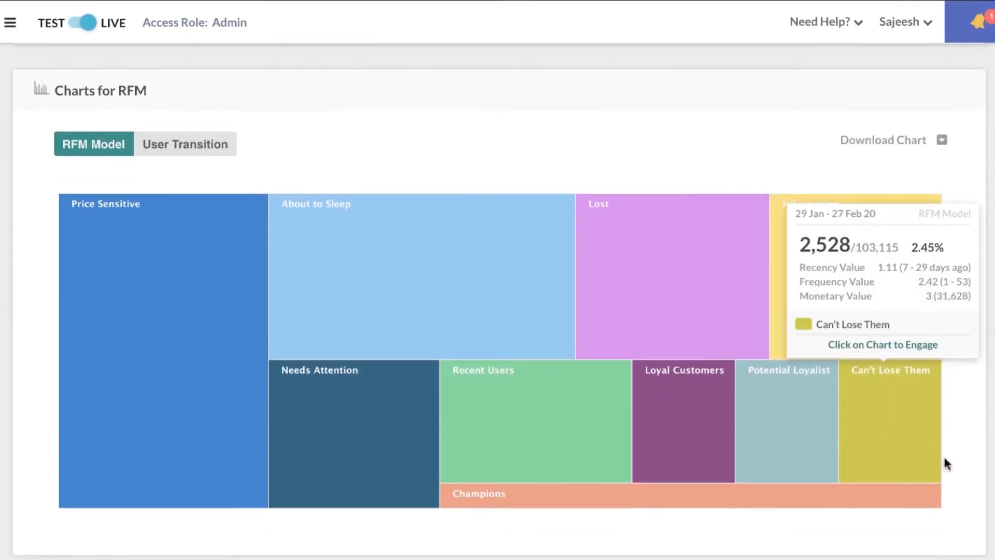
mouse_move(957, 465)
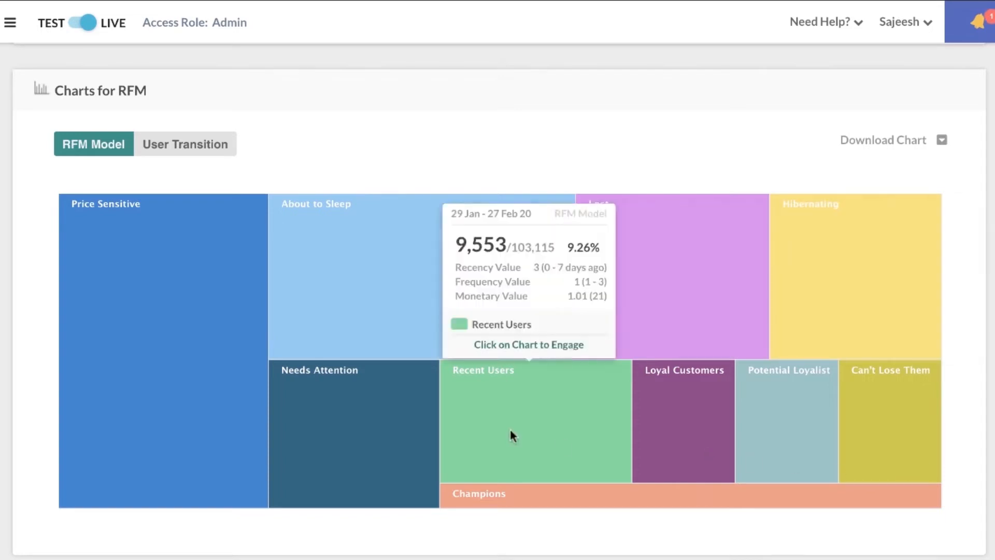
mouse_move(209, 341)
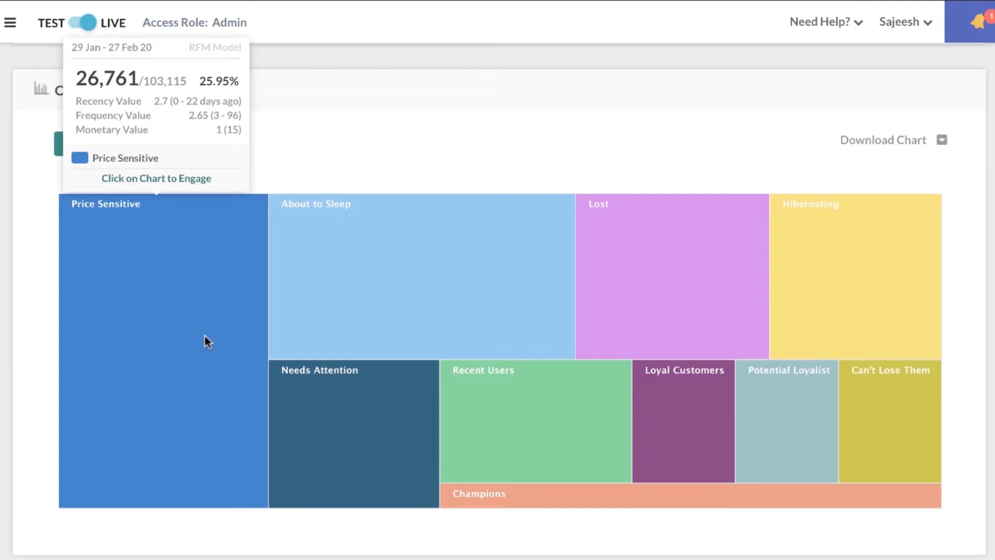
mouse_move(338, 300)
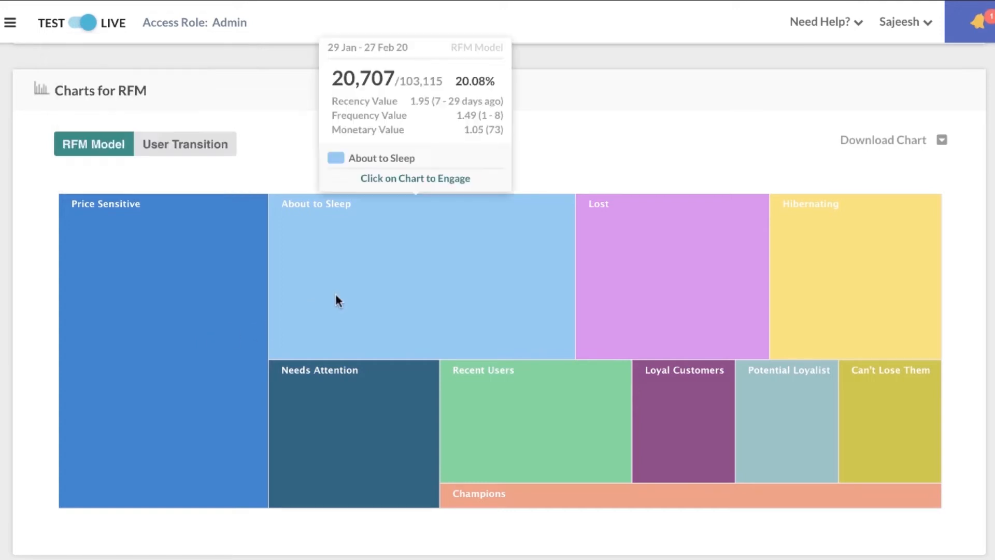
mouse_move(374, 286)
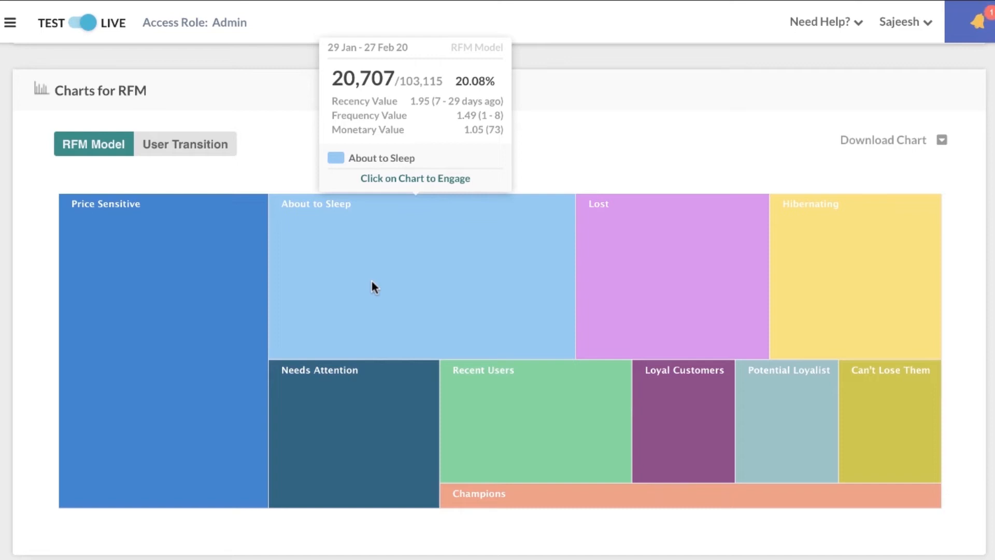
mouse_move(785, 428)
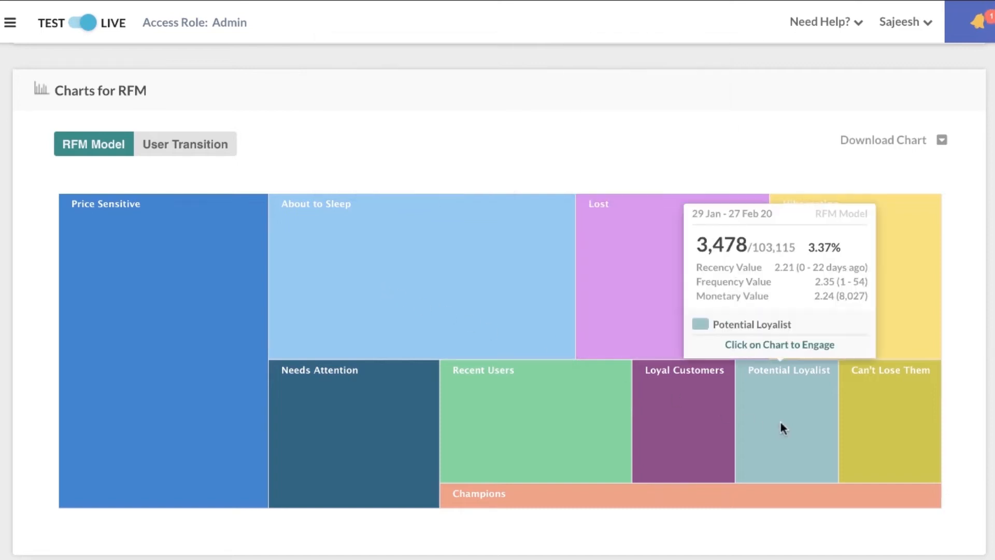
mouse_move(788, 429)
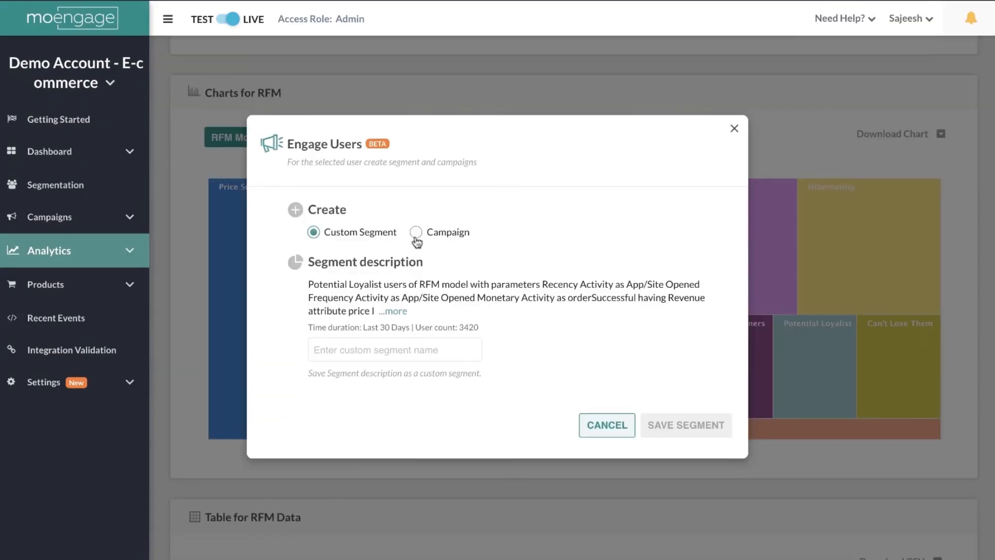
Choose Campaign in Engage Users, dismiss it, and show the User Transition donut chart.
left_click(417, 231)
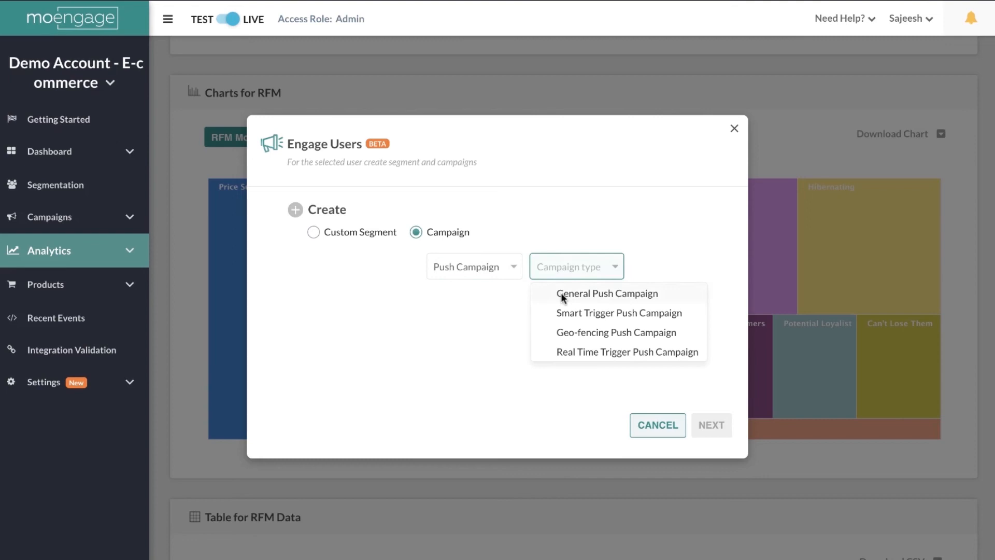
left_click(734, 129)
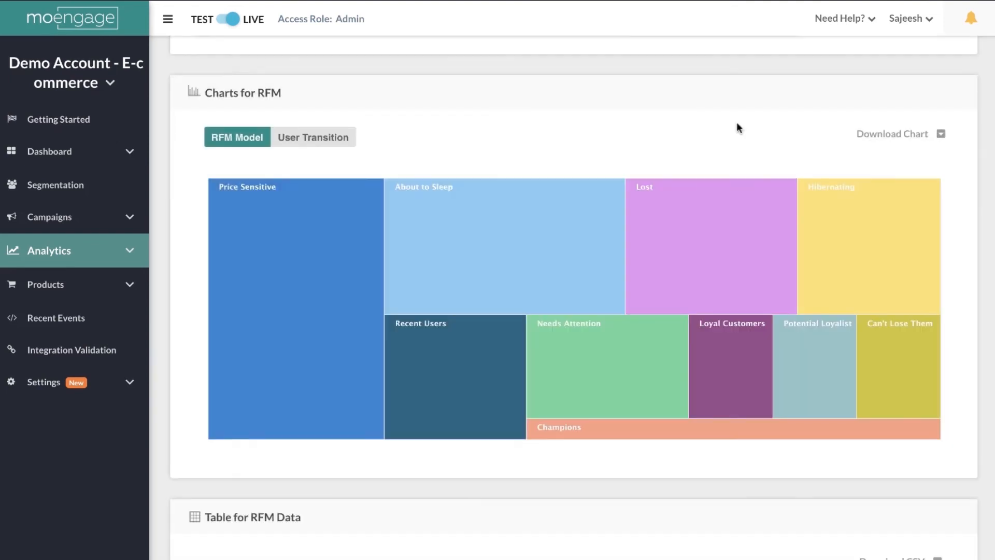
left_click(313, 137)
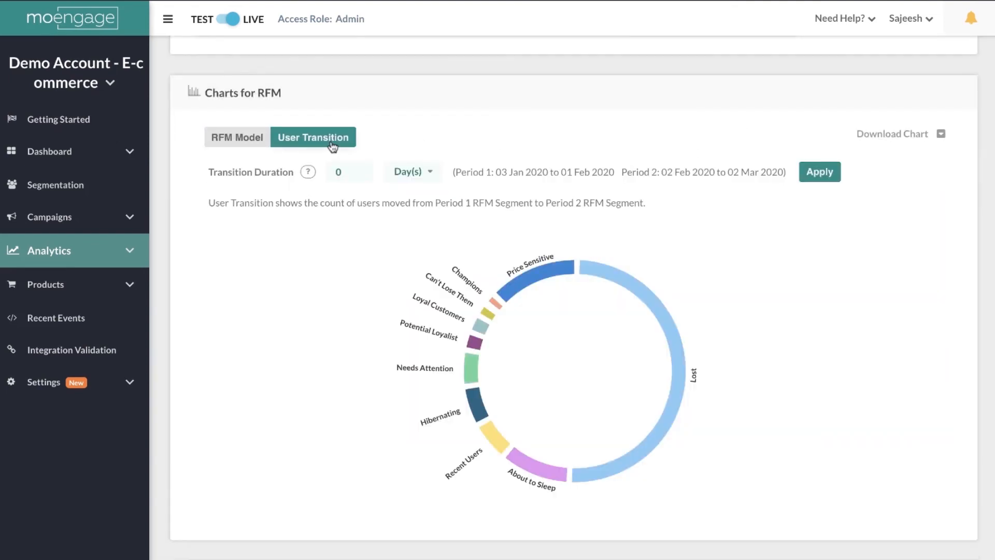
mouse_move(513, 240)
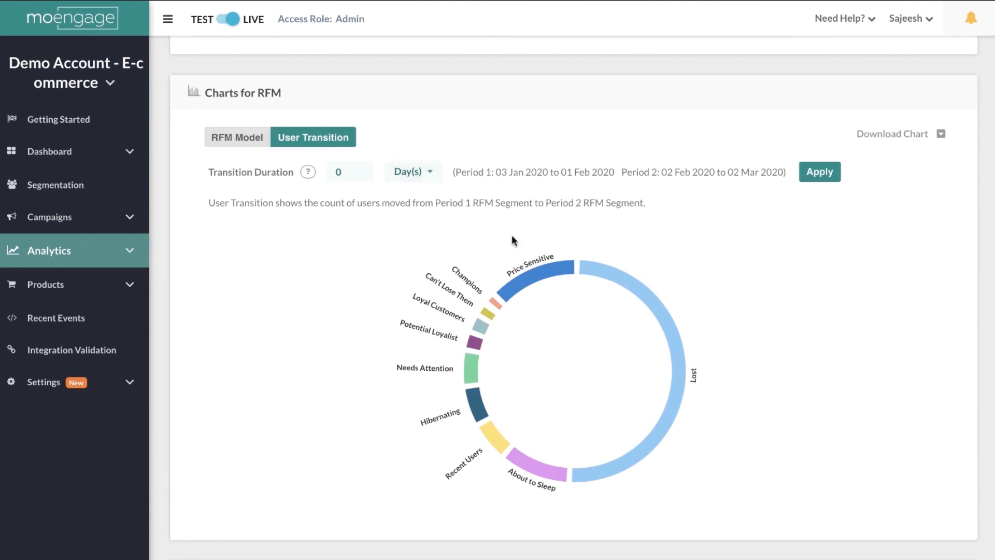